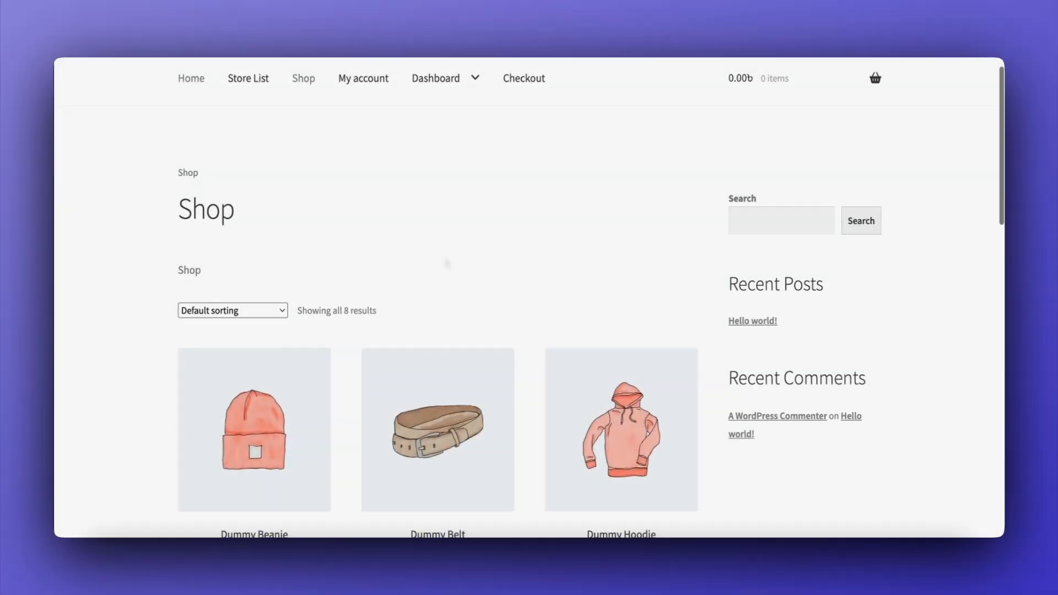
Step: Scroll through the Shop page listings and the Dummy Beanie product page
scroll(down, 3)
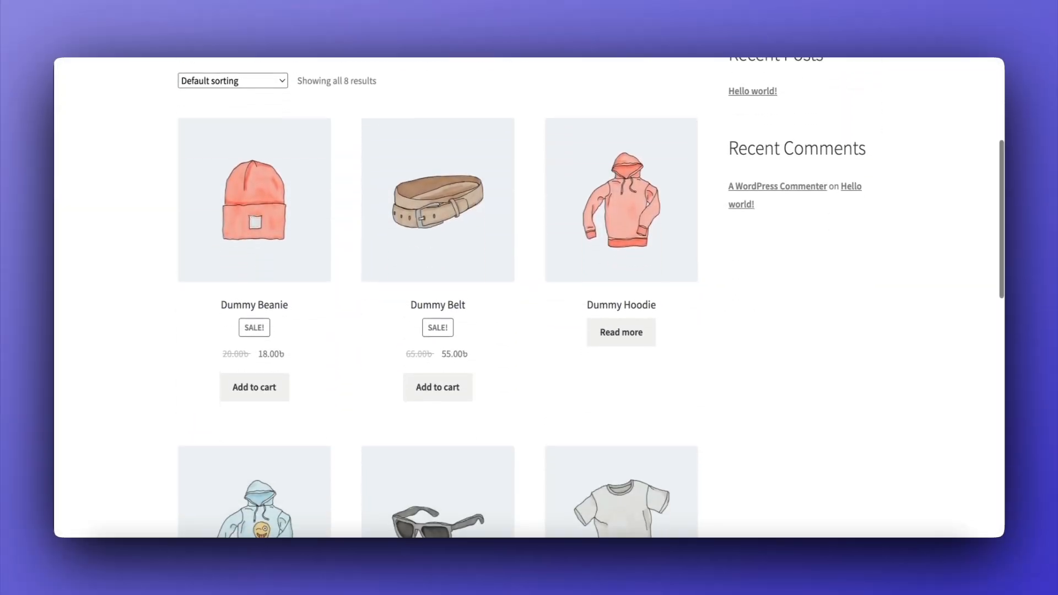
scroll(down, 3)
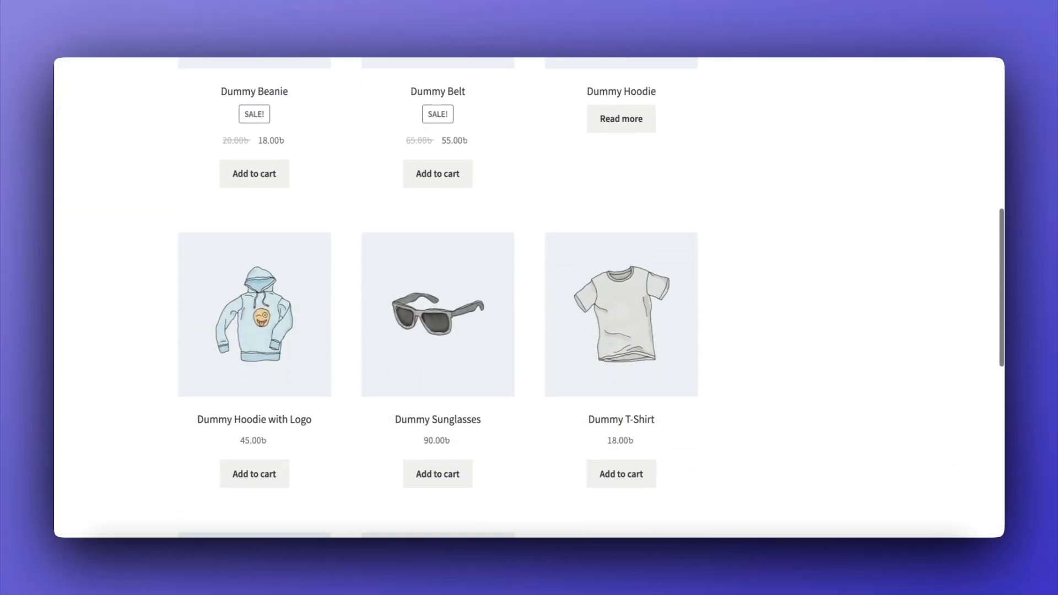
scroll(down, 3)
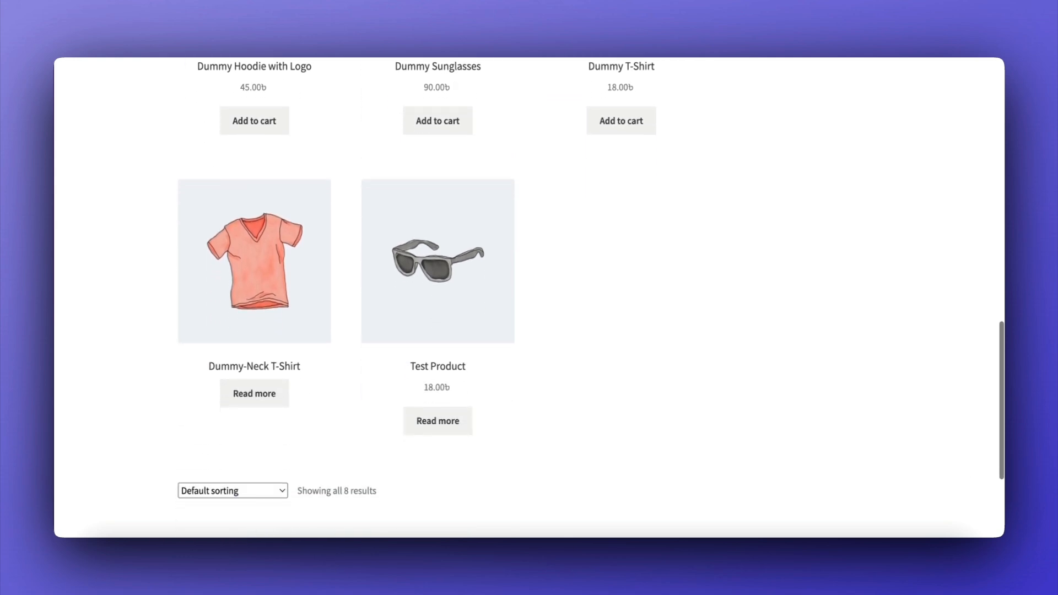
scroll(up, 3)
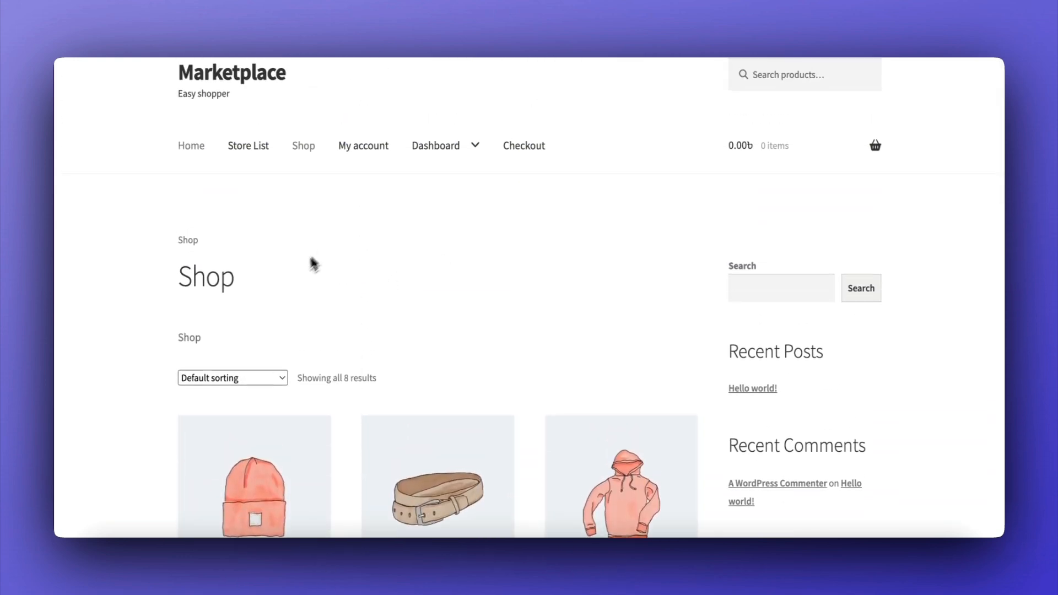
scroll(down, 3)
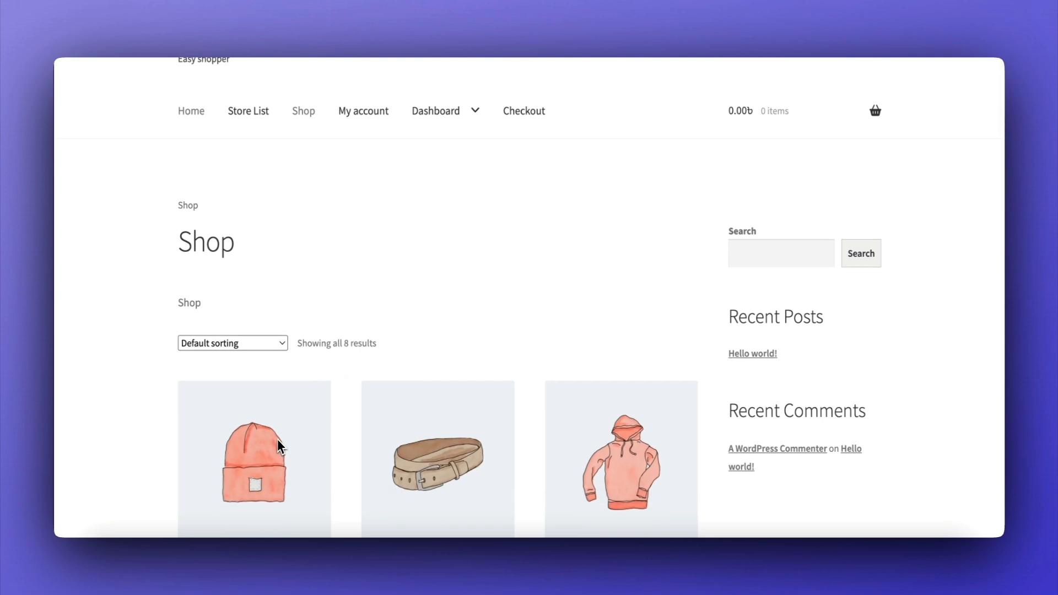
scroll(down, 3)
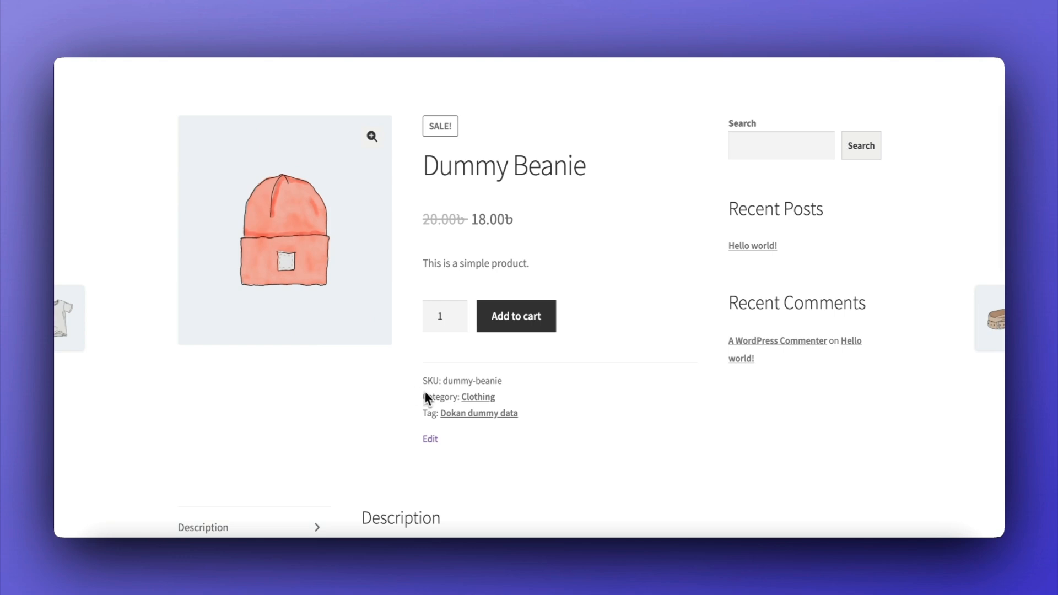
scroll(down, 3)
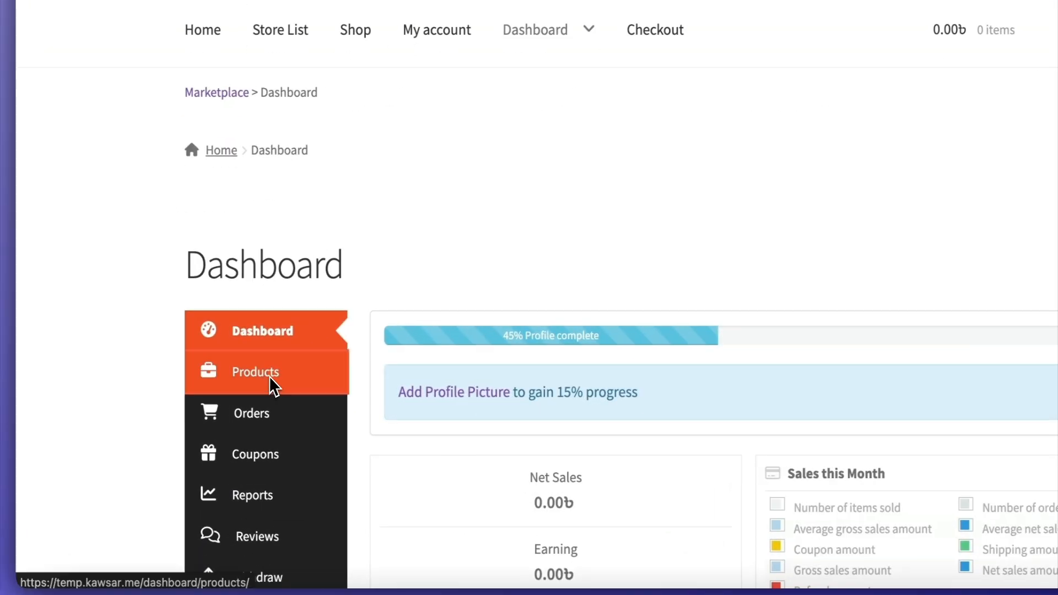
Step: Create a new product from the vendor Products list with description 'white tshirt'
click(255, 372)
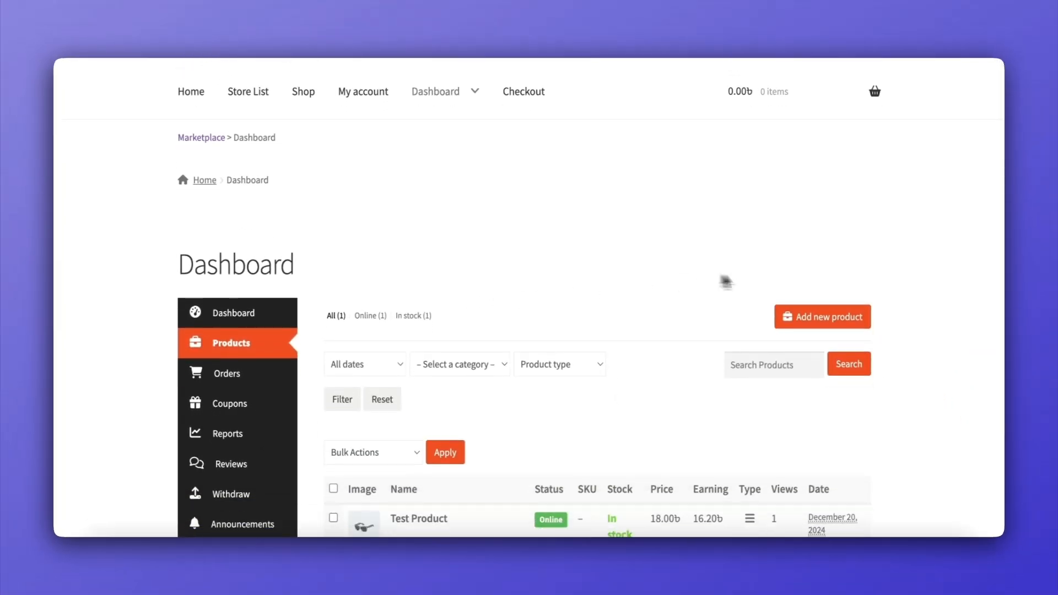
click(822, 316)
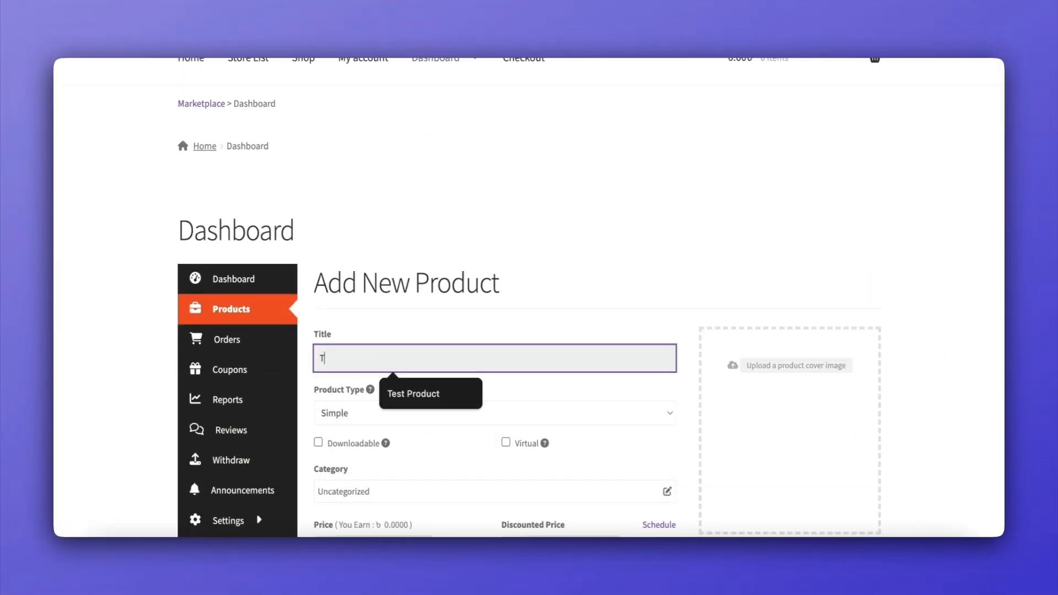
click(797, 365)
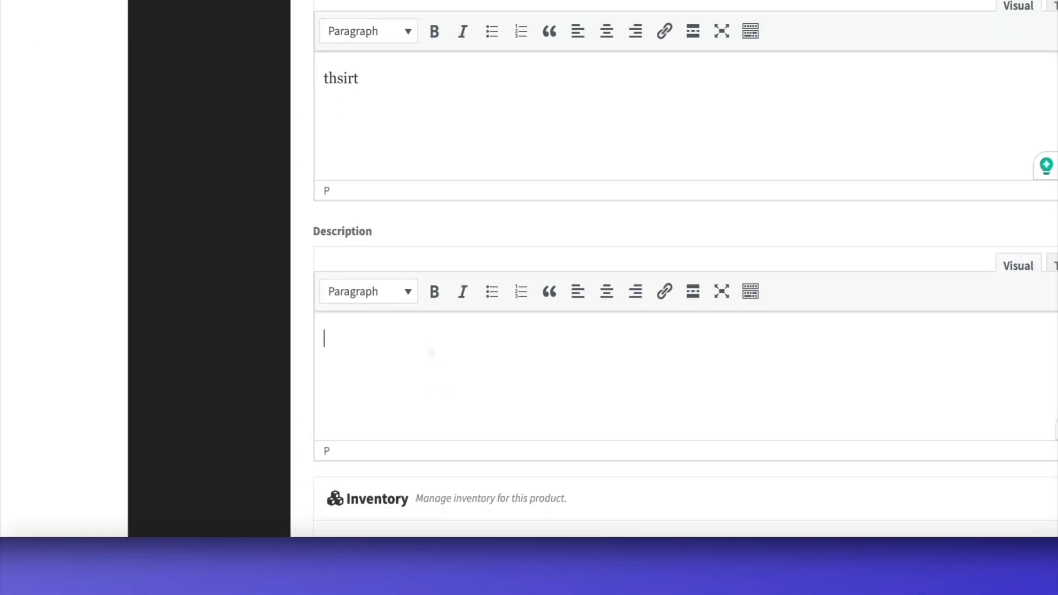
text(white tshirt)
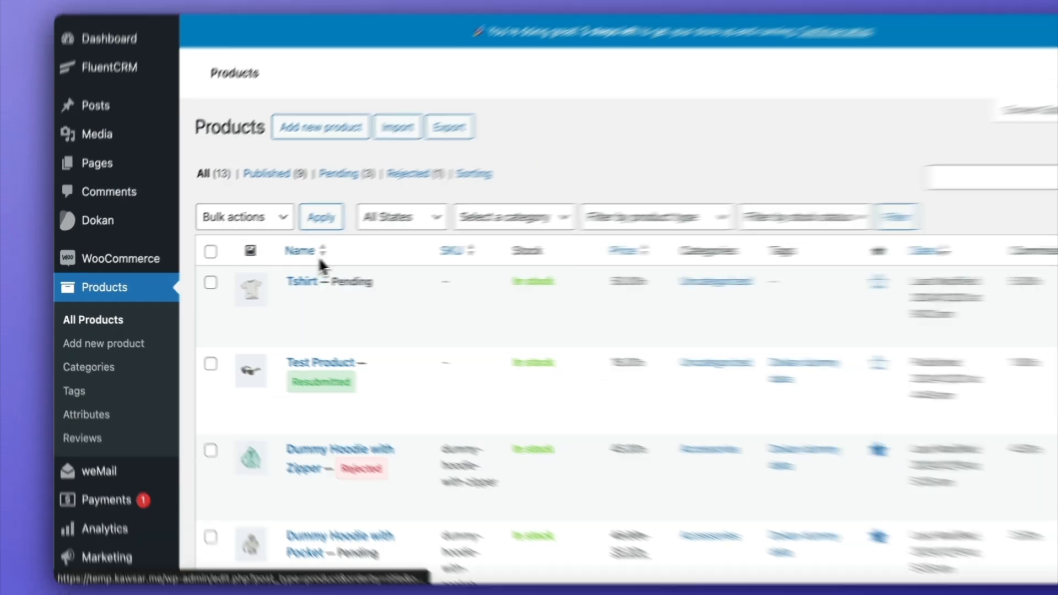
Step: Cancel rejecting Dummy Hoodie with Pocket, then start rejecting the pending Tshirt product
scroll(down, 3)
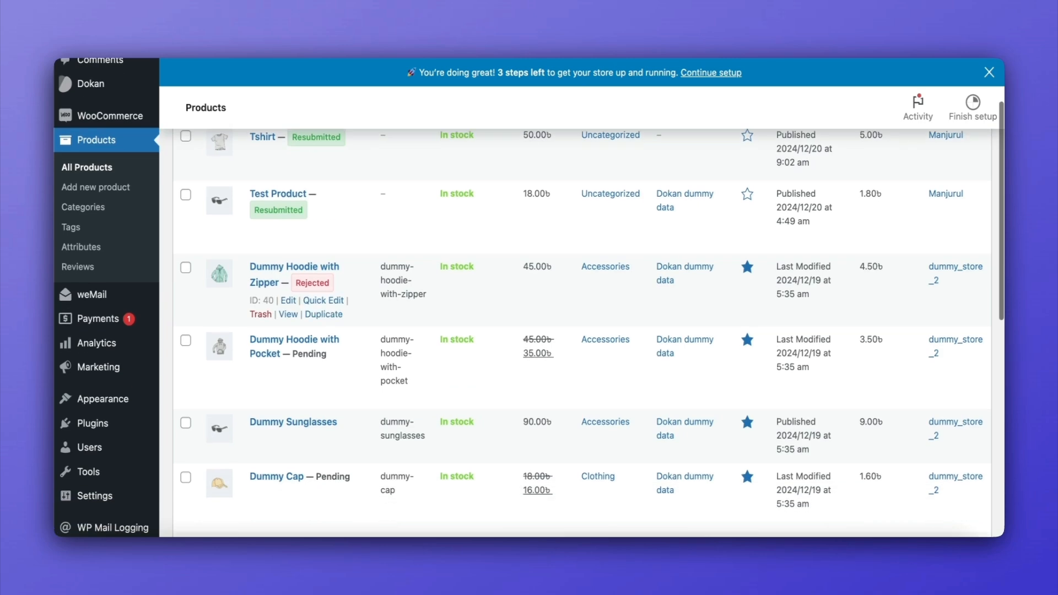
scroll(down, 3)
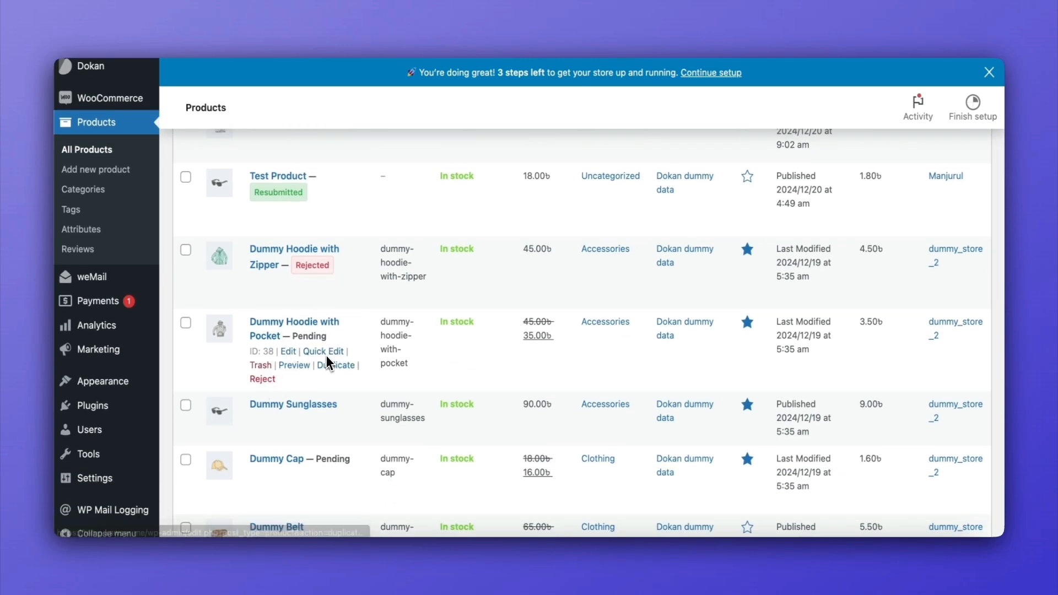
click(262, 378)
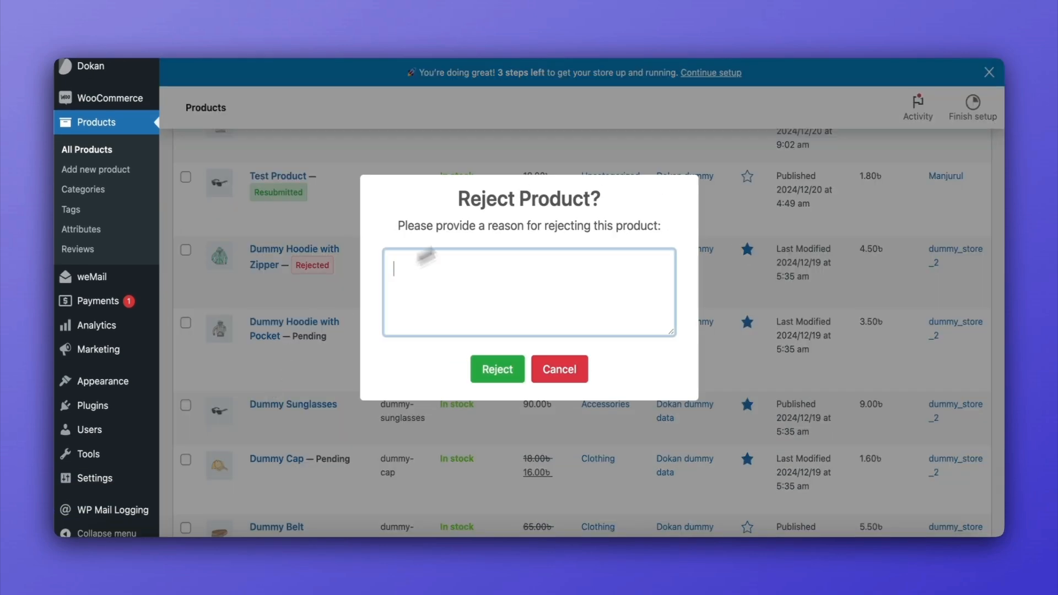
click(559, 369)
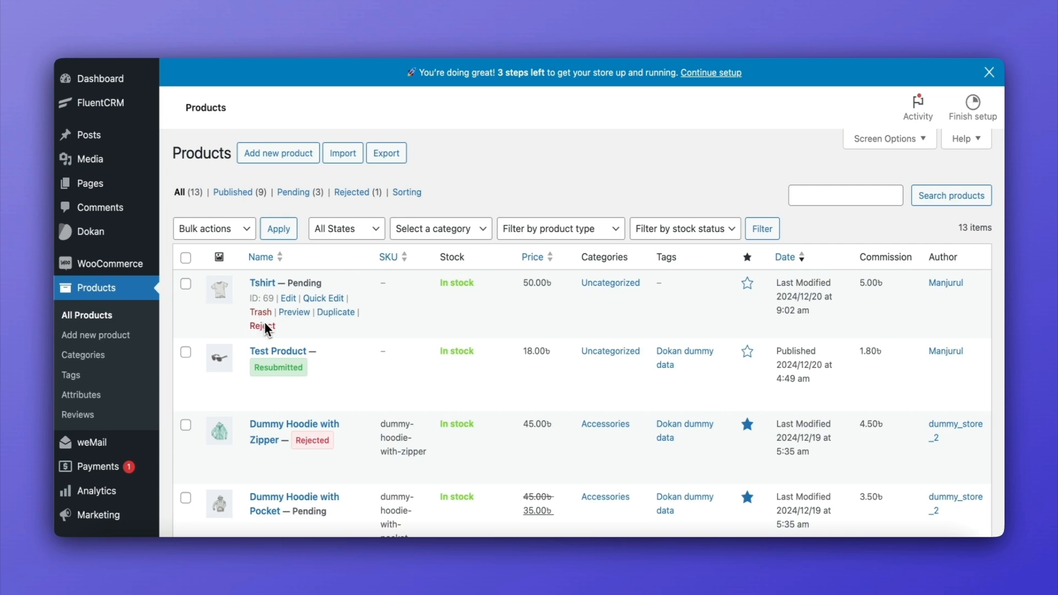
click(287, 299)
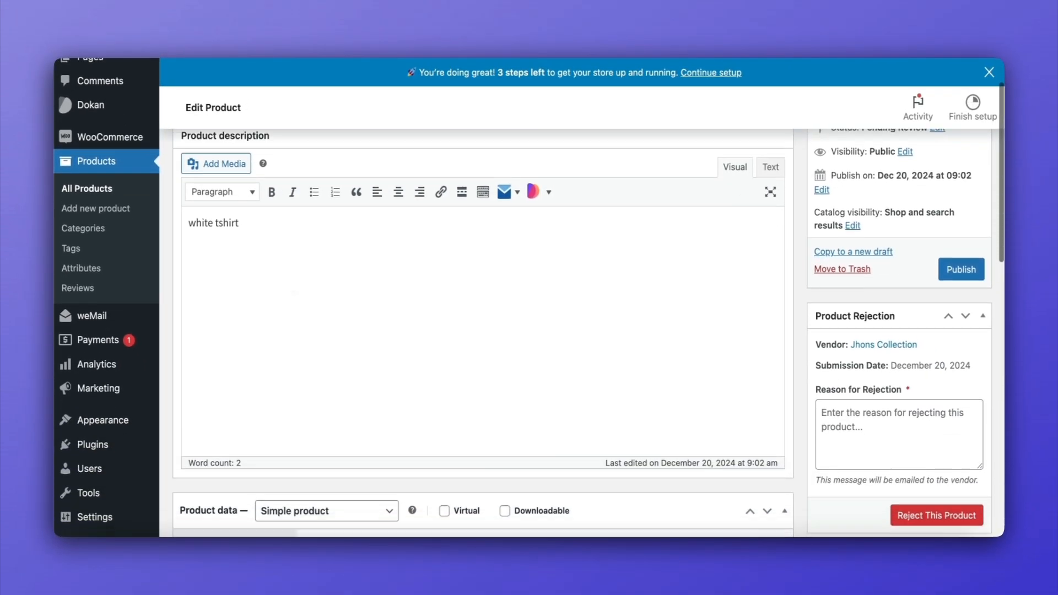
Step: Reject the Tshirt with the reason 'Please write a proper Description'
scroll(down, 3)
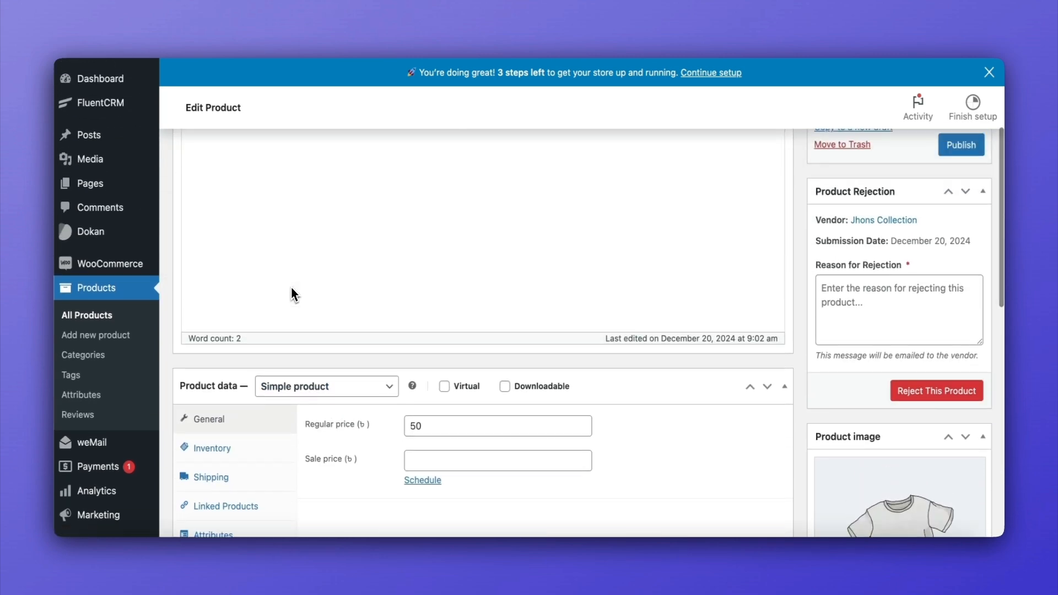
mouse_move(877, 300)
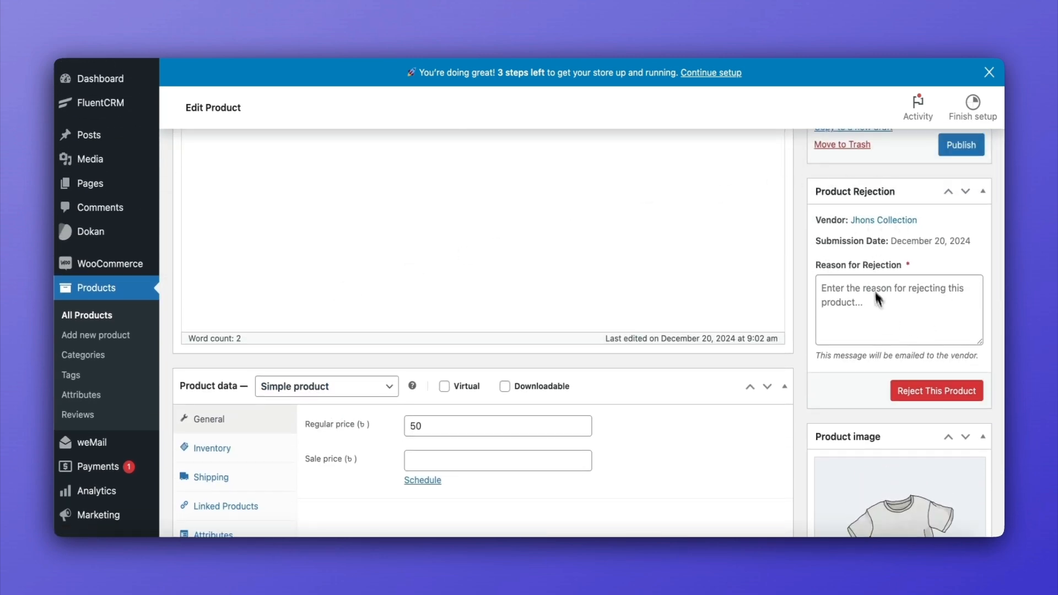
text(Please write a proper)
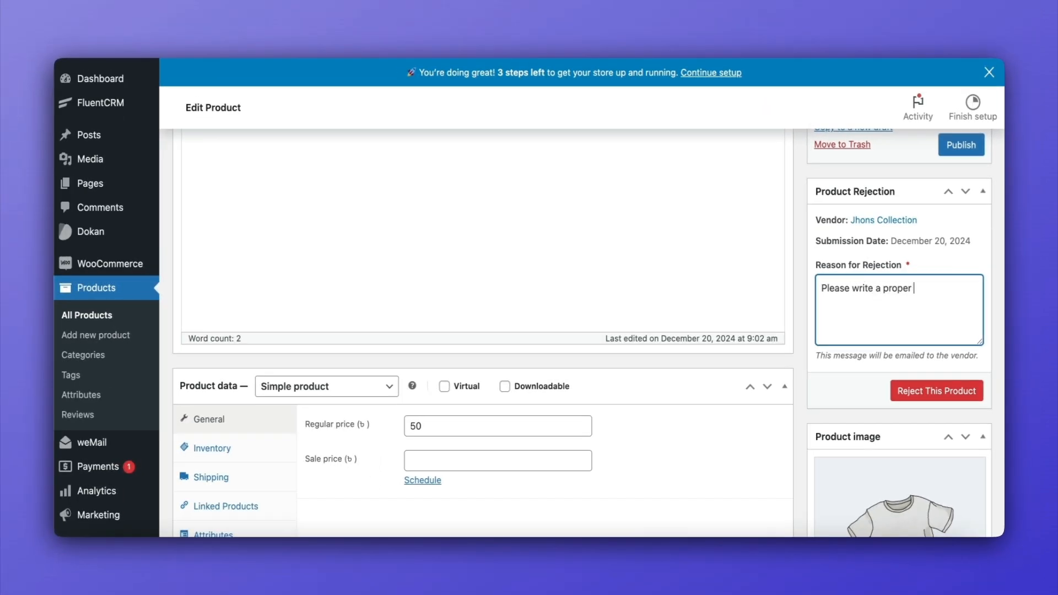
text(Description)
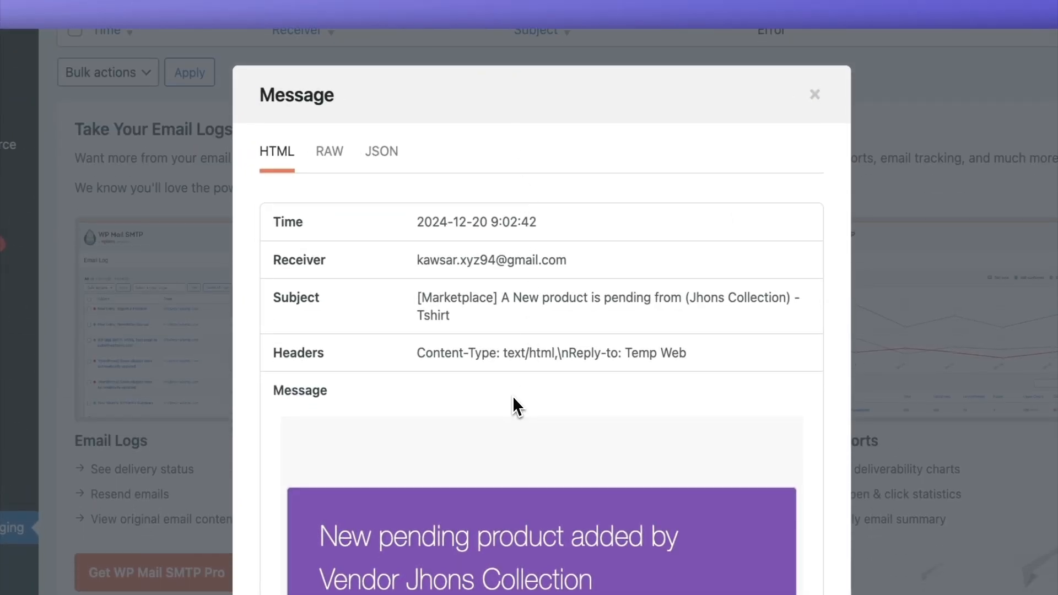
Step: Scroll through the logged pending-Tshirt notification email from Jhons Collection
scroll(down, 3)
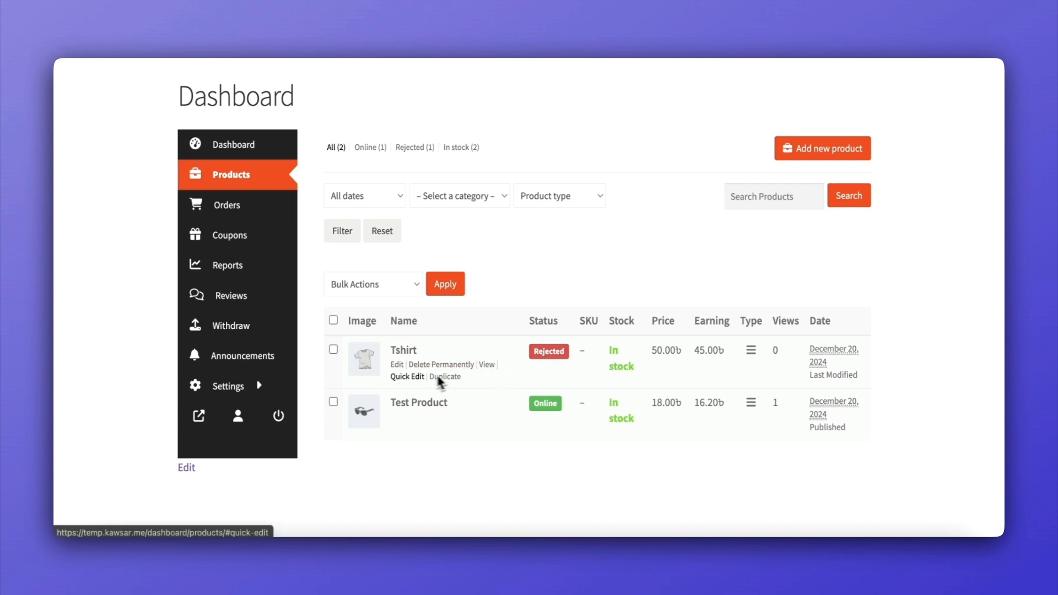
Step: Rewrite the Tshirt description as 'This is a White tshirt. 90% cotton and 10 % synthetic.' and resubmit
click(396, 365)
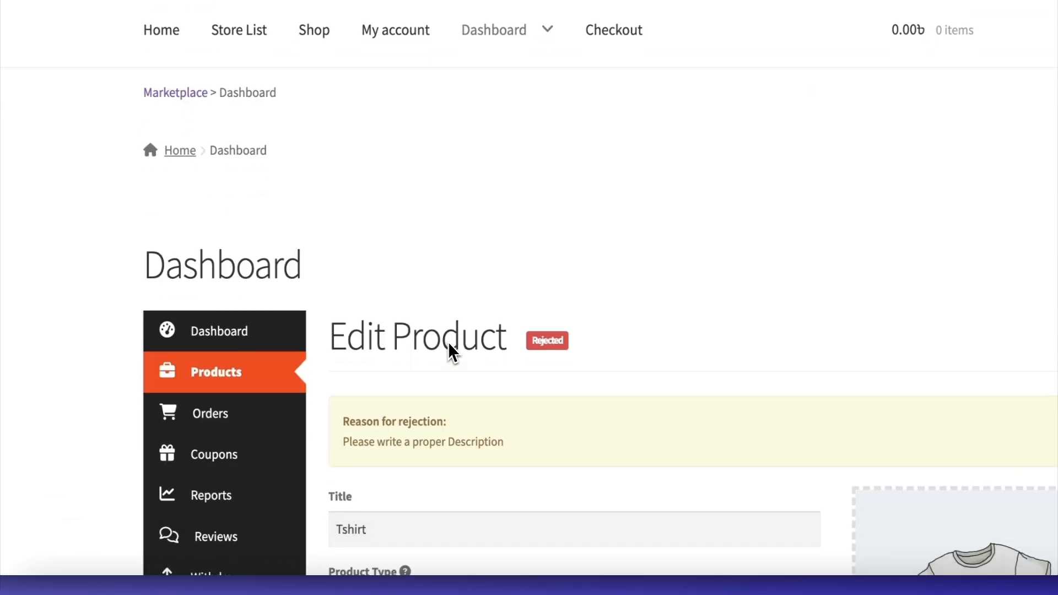
scroll(down, 3)
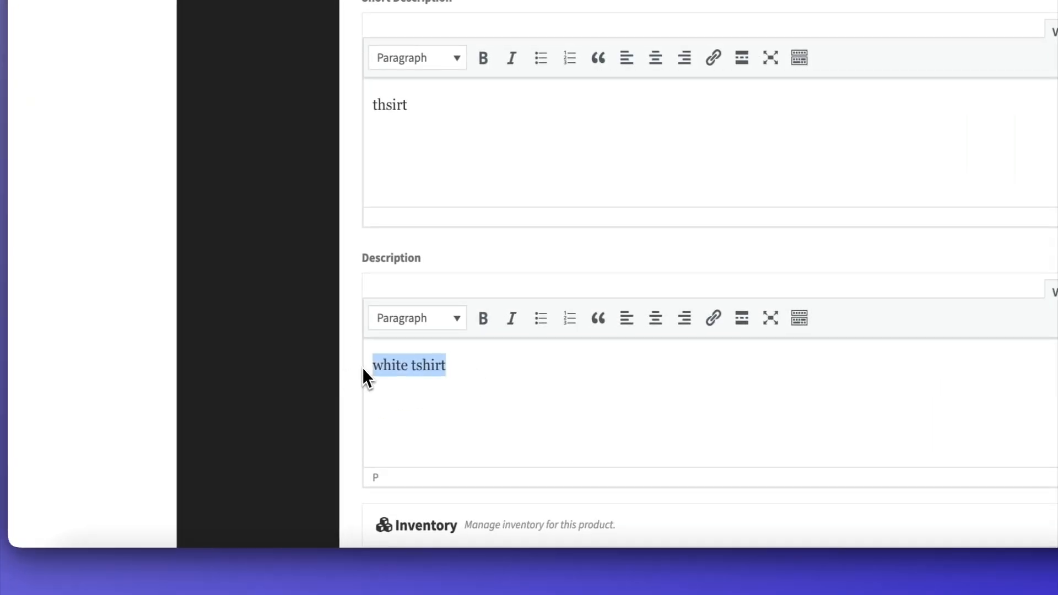
text(This is a White)
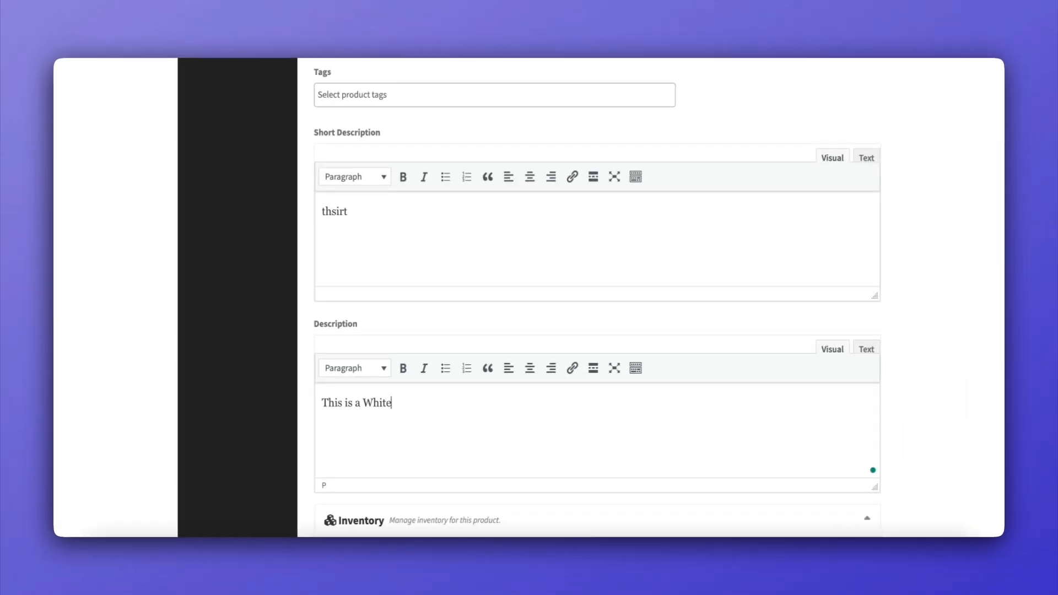
text(tshirt.)
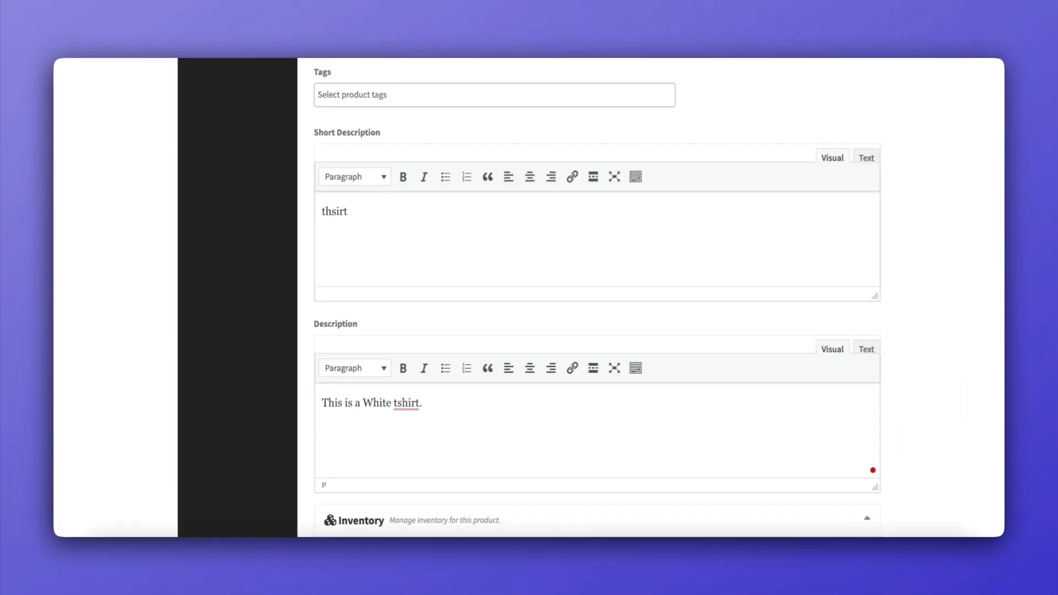
text(90% cotton and)
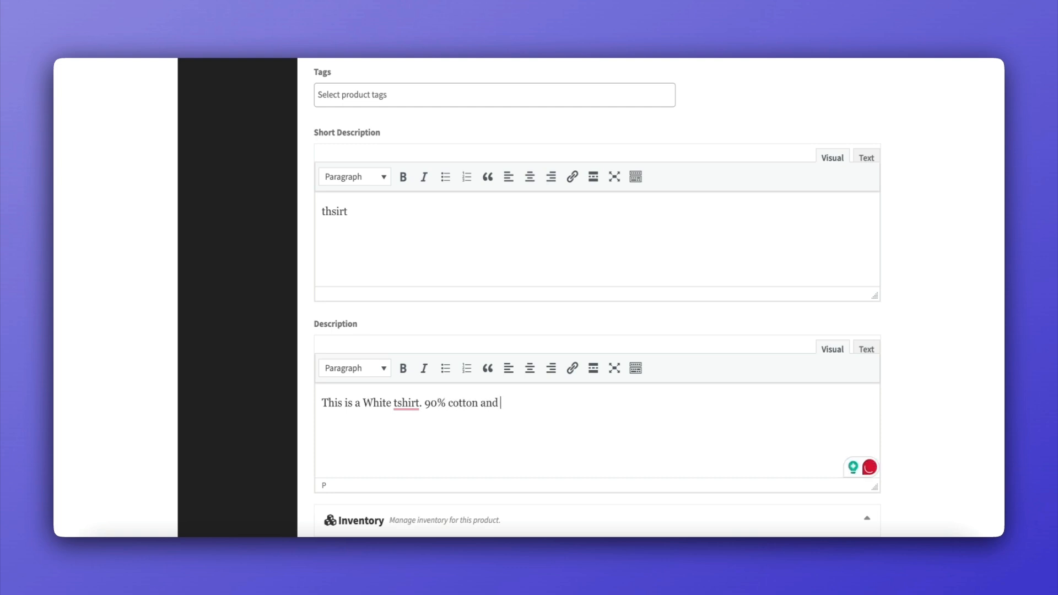
text(10 %)
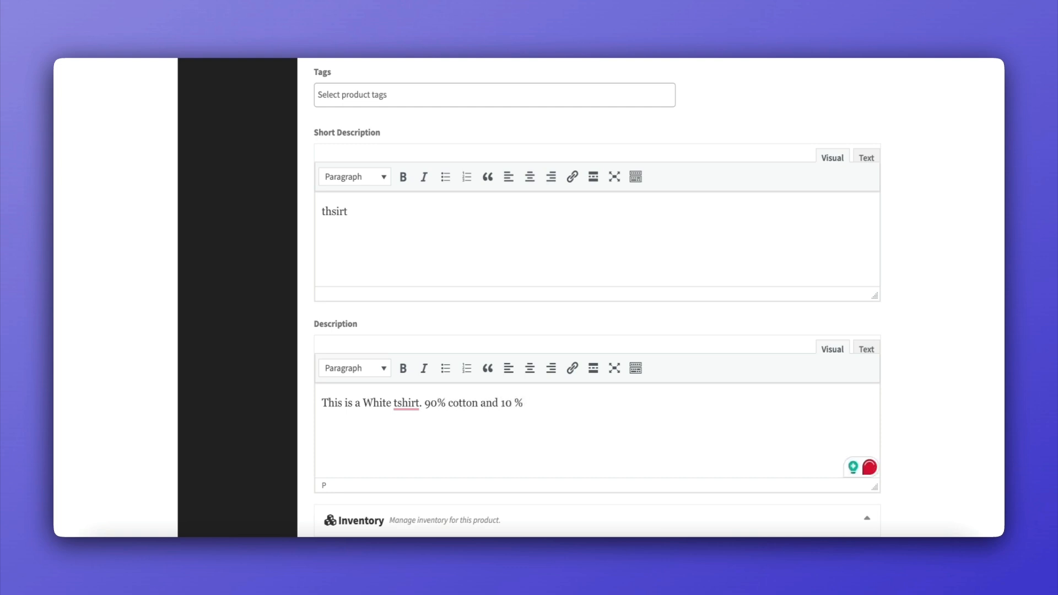
text(synthetic.)
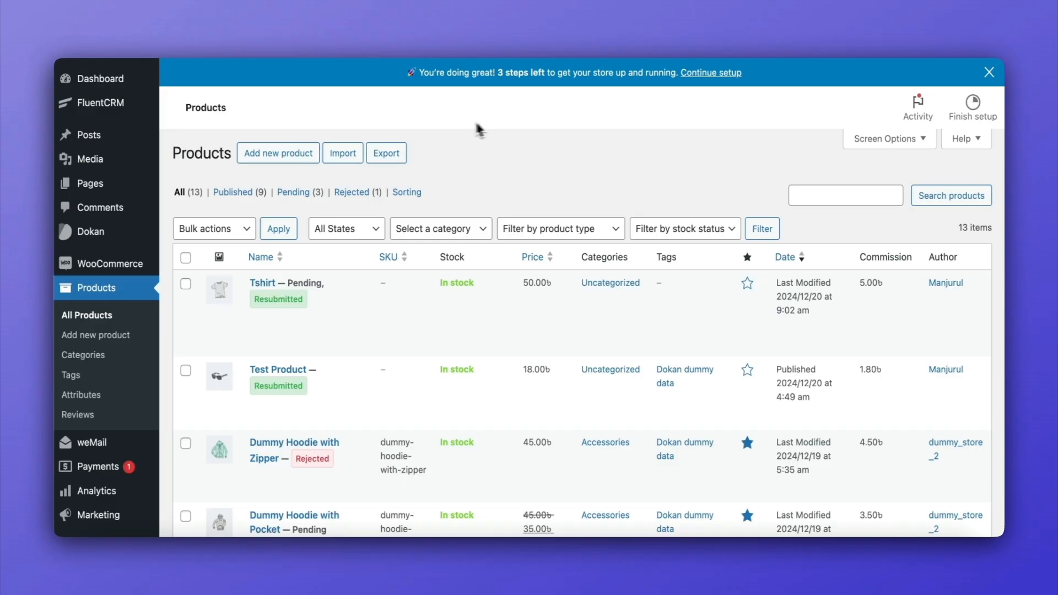
mouse_move(298, 223)
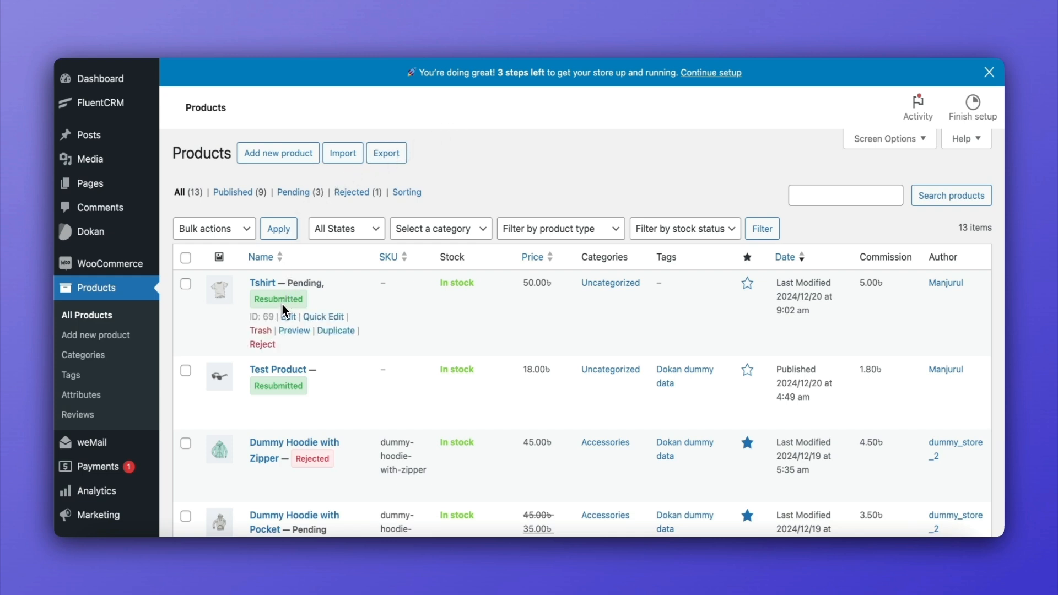
mouse_move(276, 305)
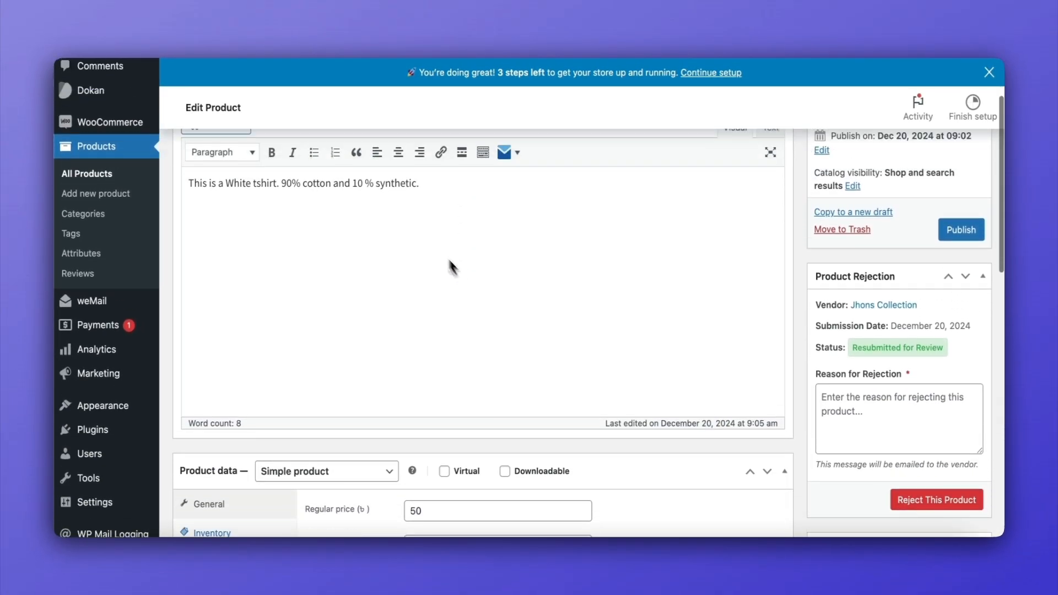
mouse_move(779, 262)
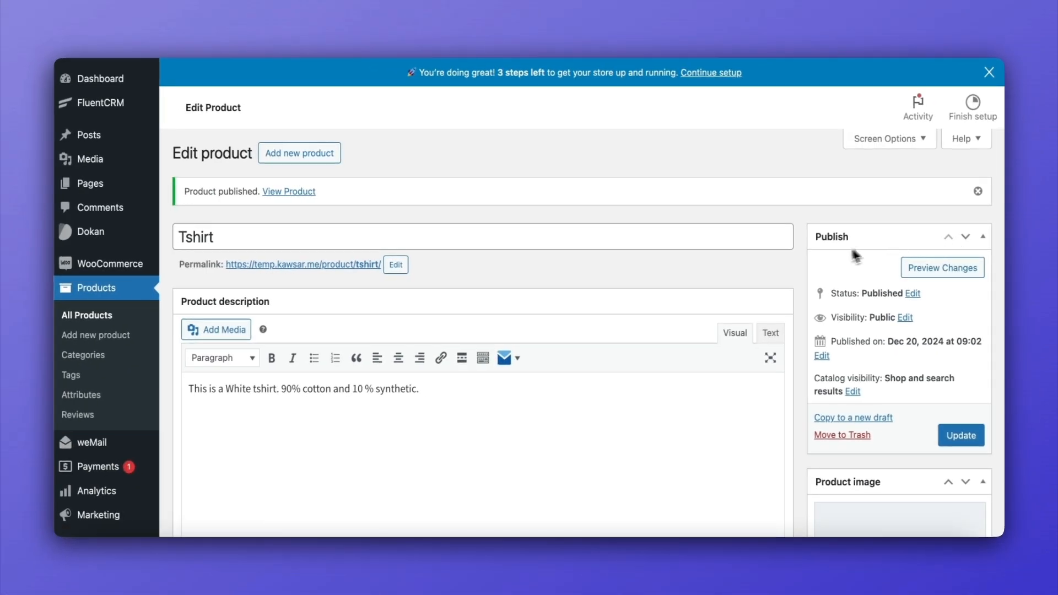
Step: View the published Tshirt on the storefront and scroll to its revised cotton/synthetic description
click(288, 190)
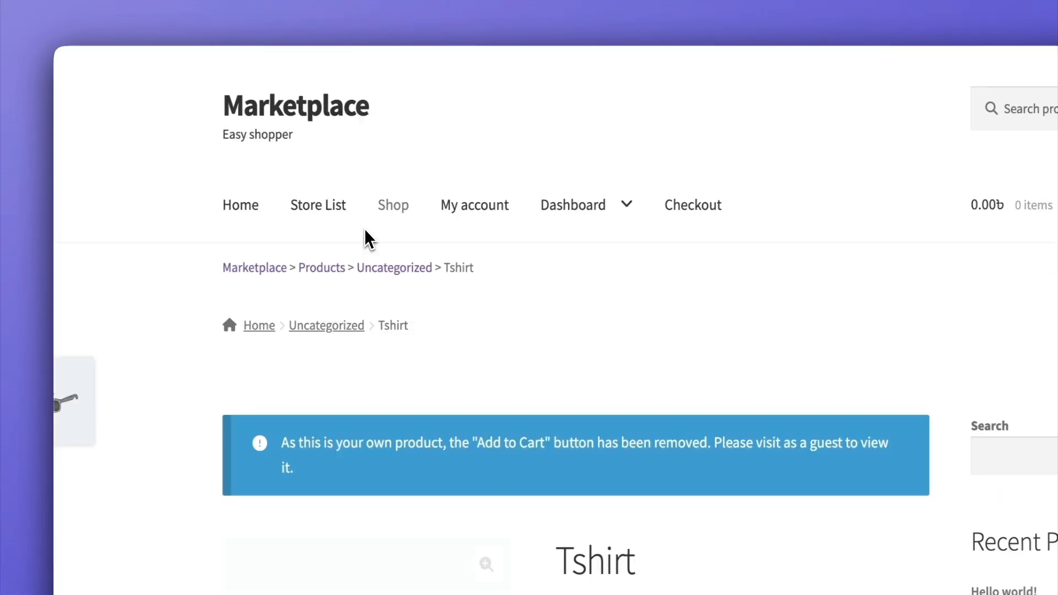
scroll(down, 3)
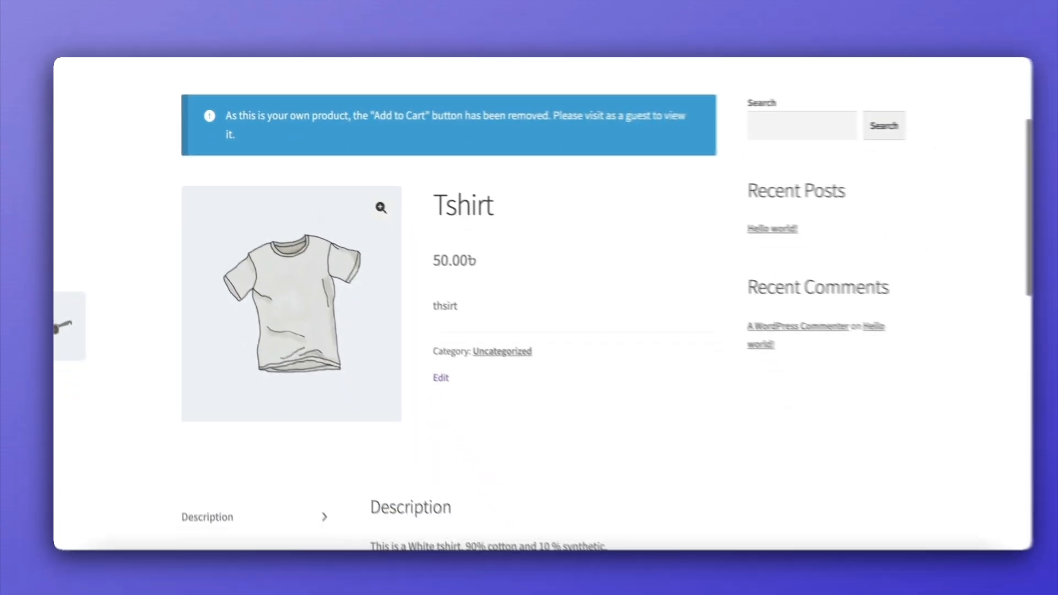
scroll(down, 3)
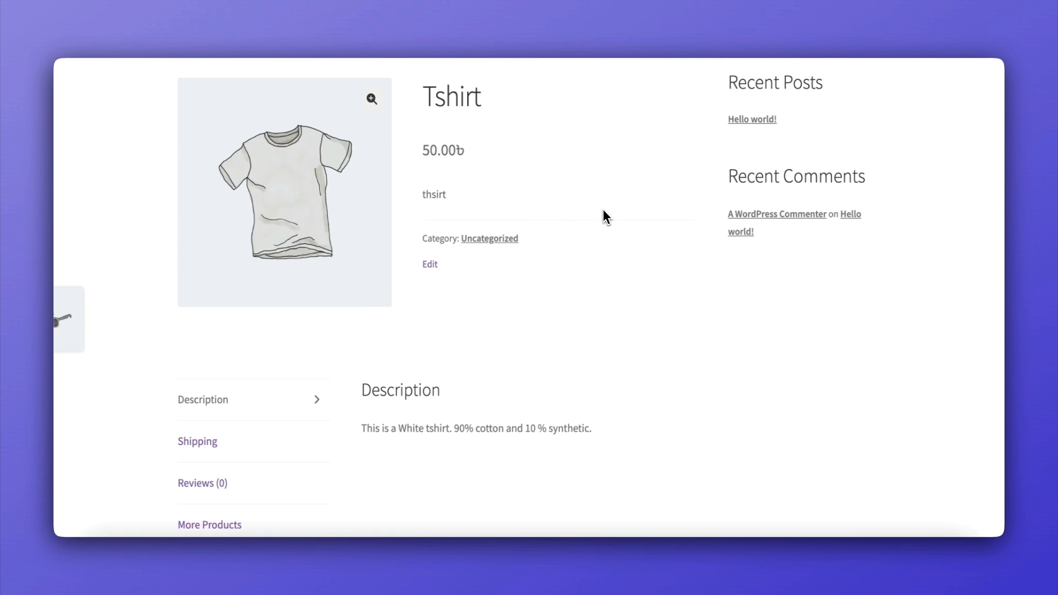
mouse_move(610, 217)
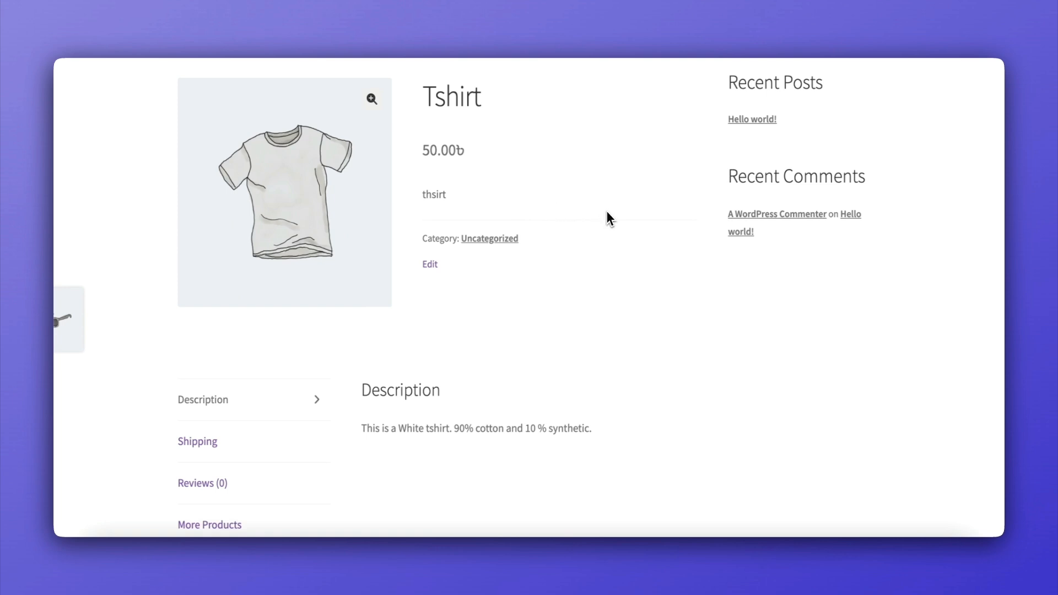
mouse_move(619, 236)
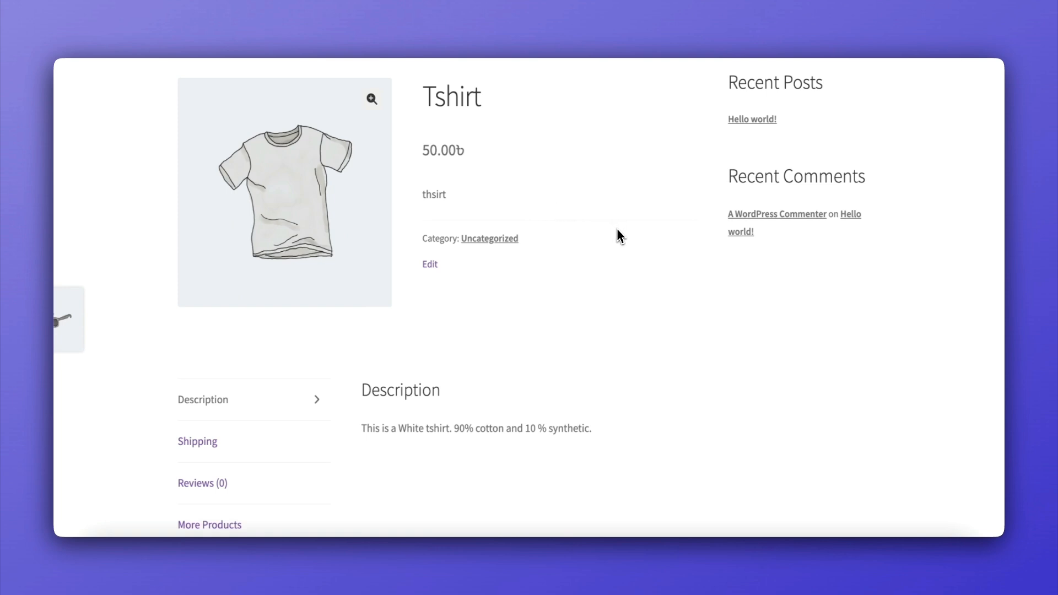